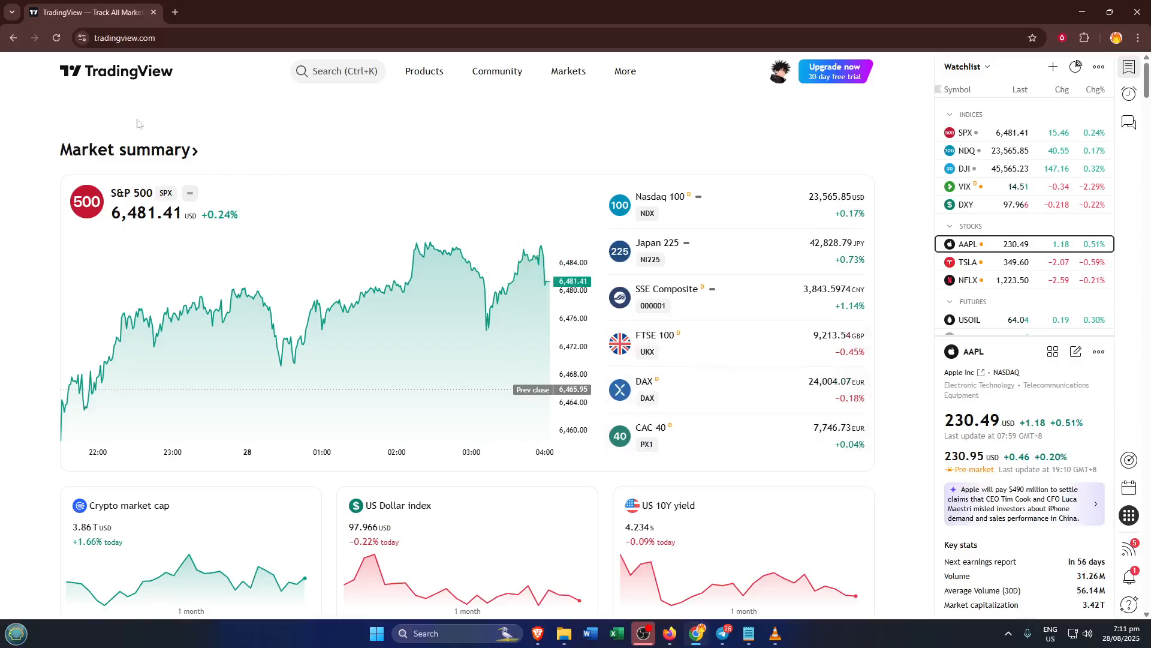
Step: Launch Supercharts from the Products menu in the top navigation
{"action": "left_click", "coordinate": [425, 70]}
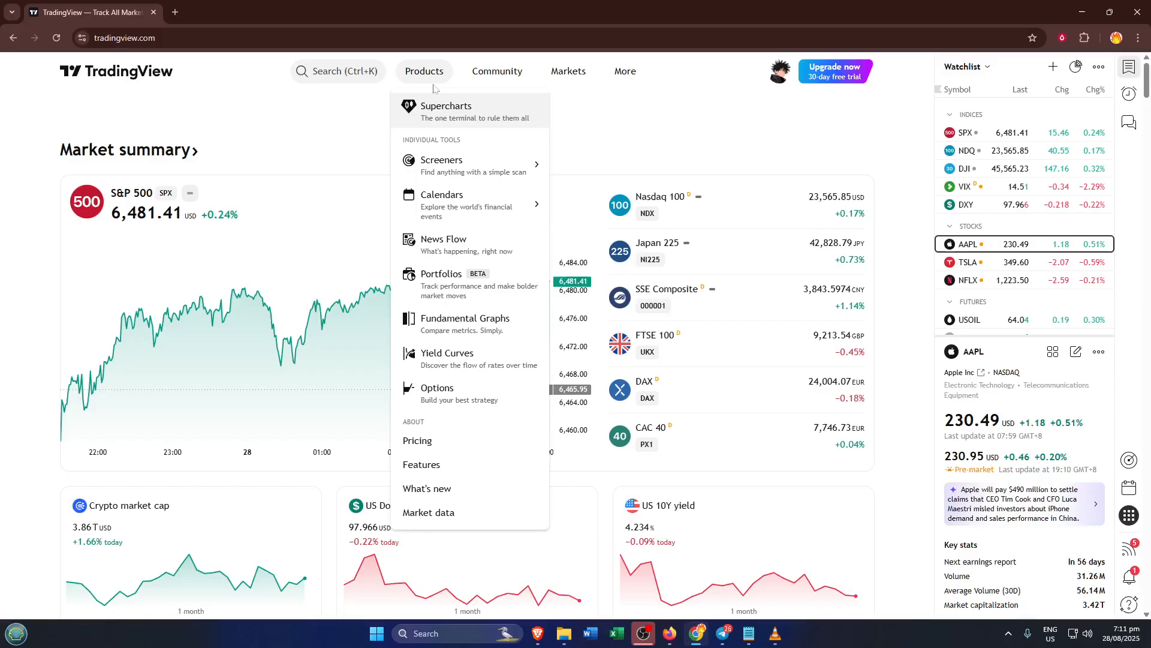
{"action": "left_click", "coordinate": [446, 111]}
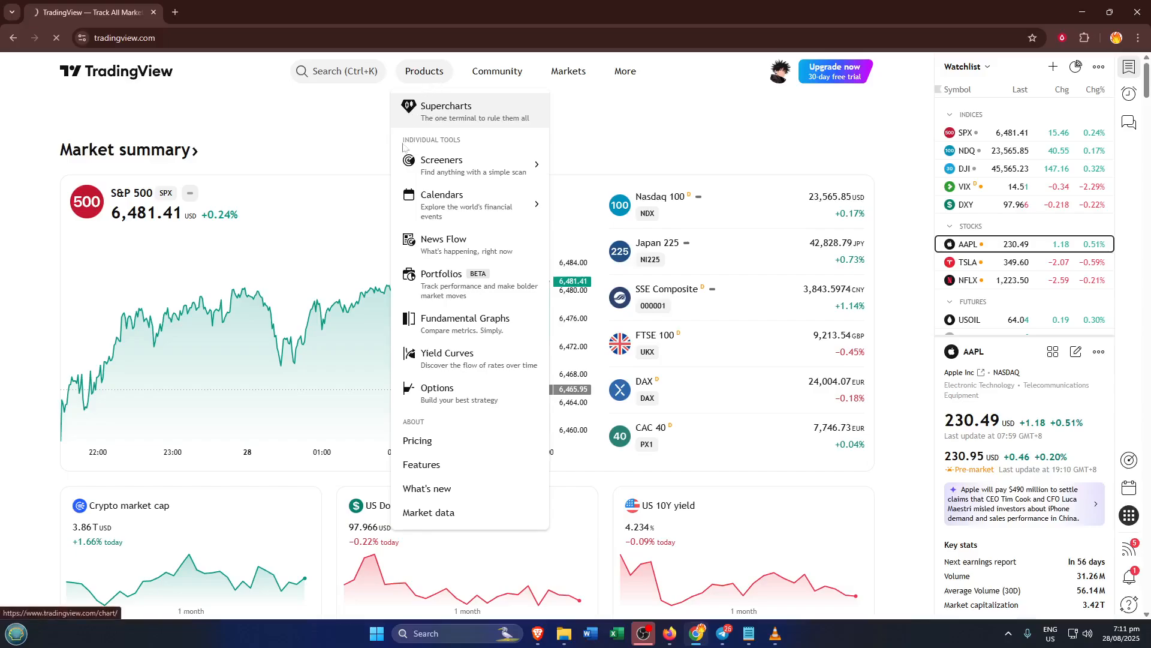
Step: Show the account menu from the profile avatar once the Silver chart has loaded
{"action": "left_click", "coordinate": [446, 109]}
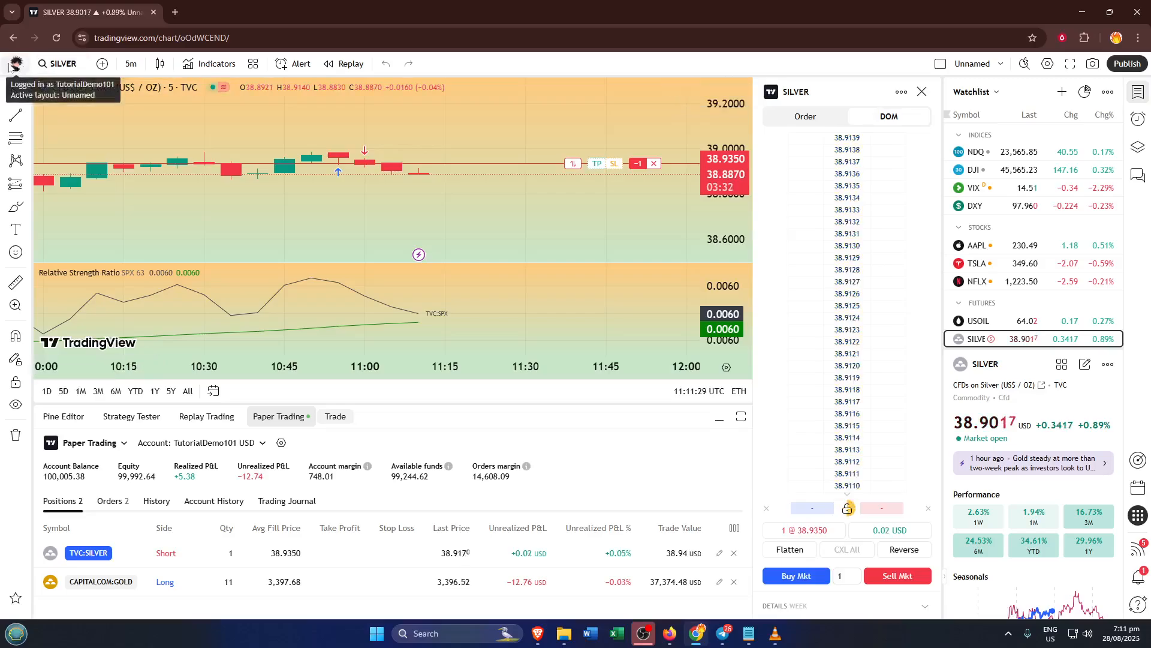
{"action": "left_click", "coordinate": [13, 63]}
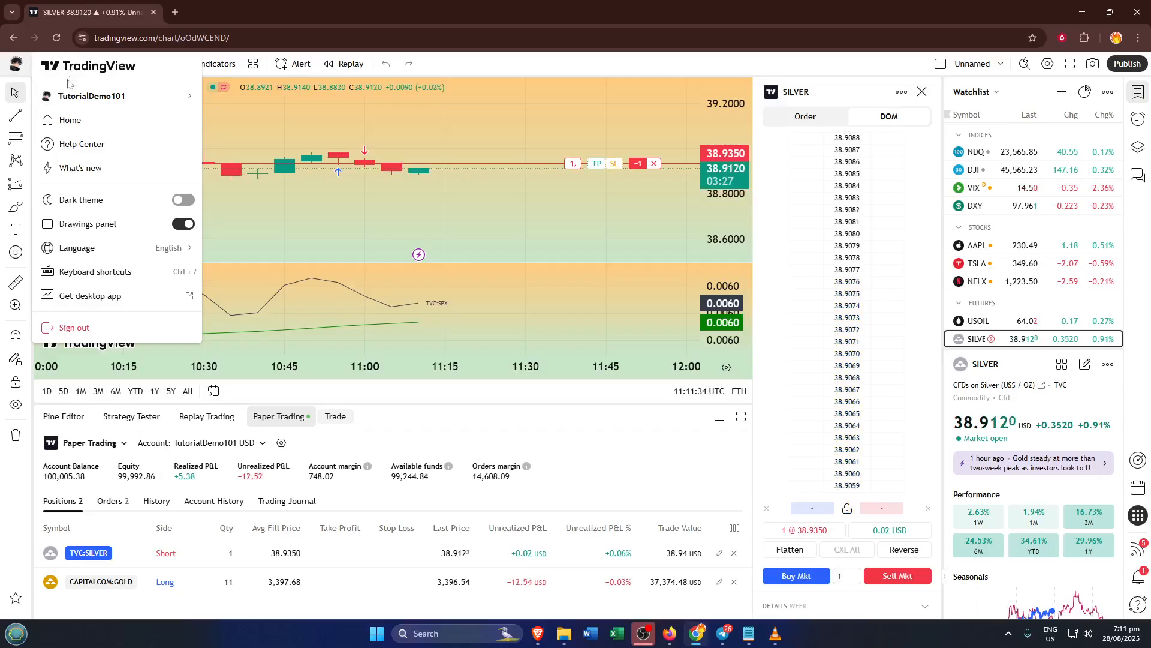
Step: Go to Settings and billing under the TutorialDemo101 account entry
{"action": "left_click", "coordinate": [92, 96]}
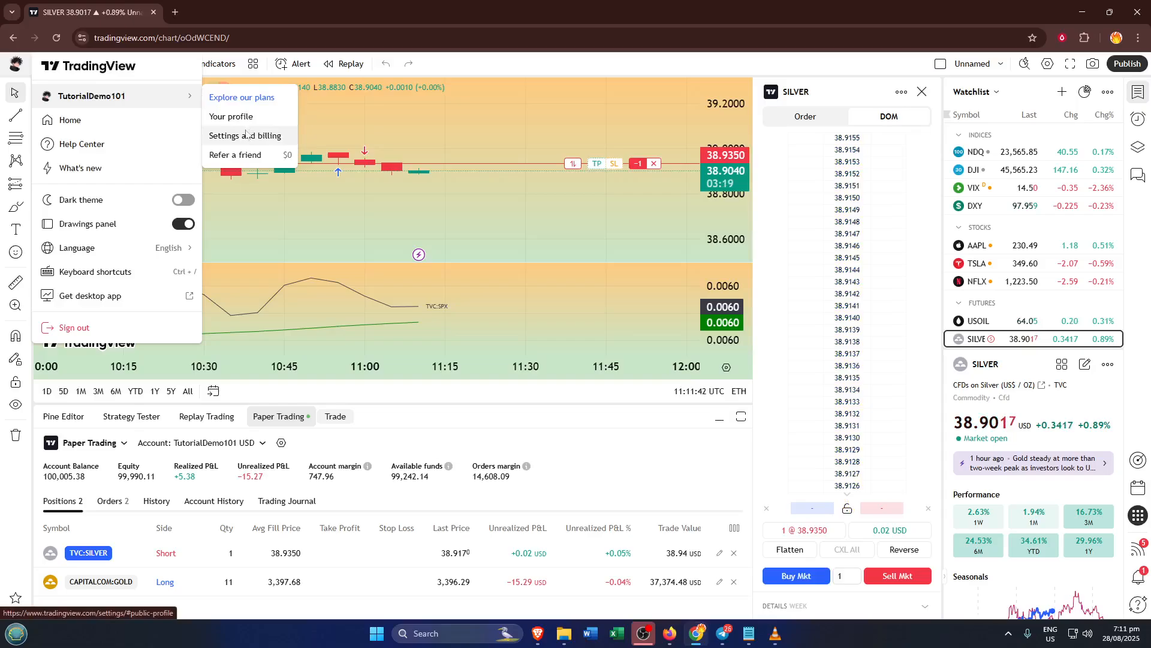
{"action": "left_click", "coordinate": [244, 135]}
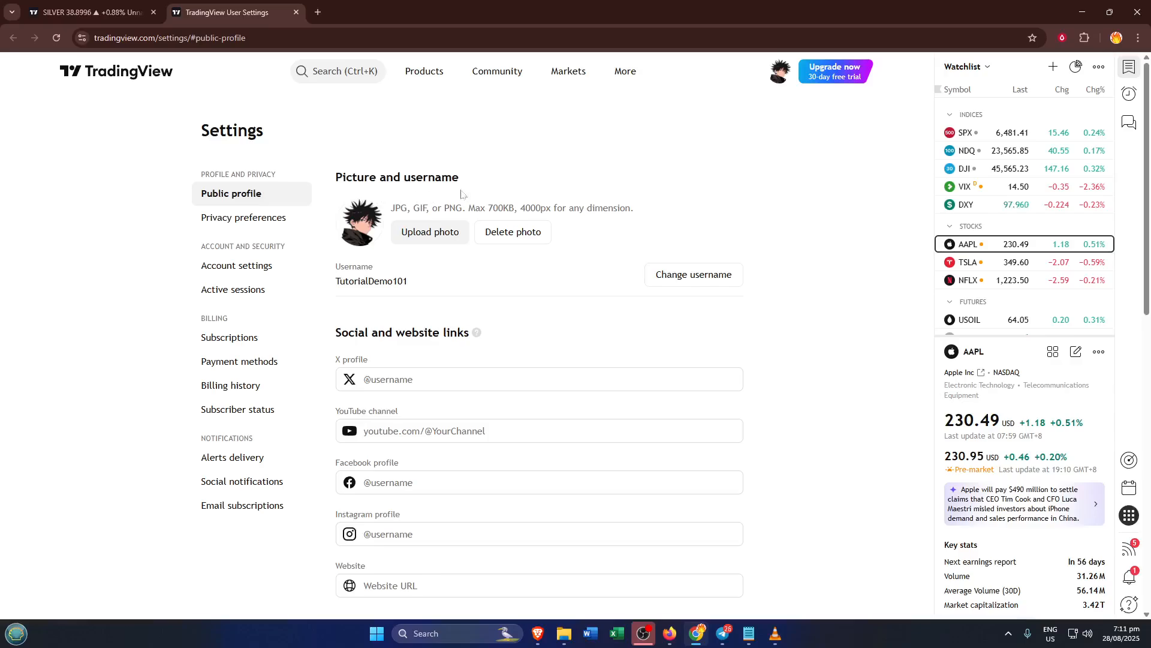
{"action": "mouse_move", "coordinate": [554, 197]}
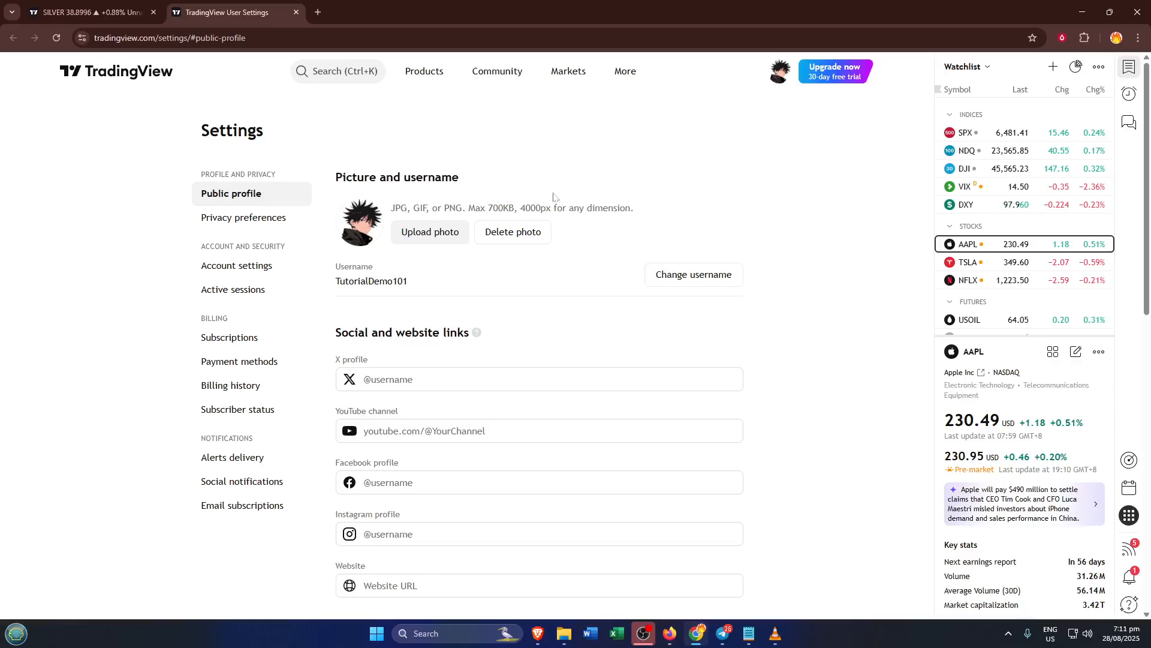
{"action": "mouse_move", "coordinate": [601, 199]}
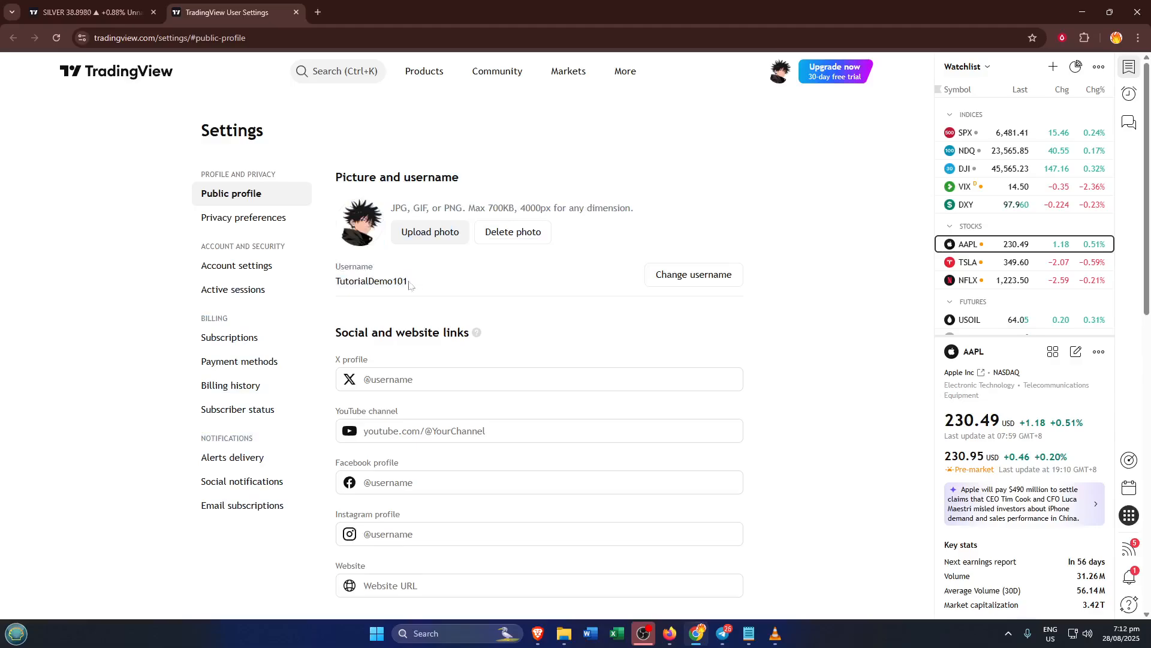
Step: Select the username TutorialDemo101 under Picture and username
{"action": "double_click", "coordinate": [372, 281]}
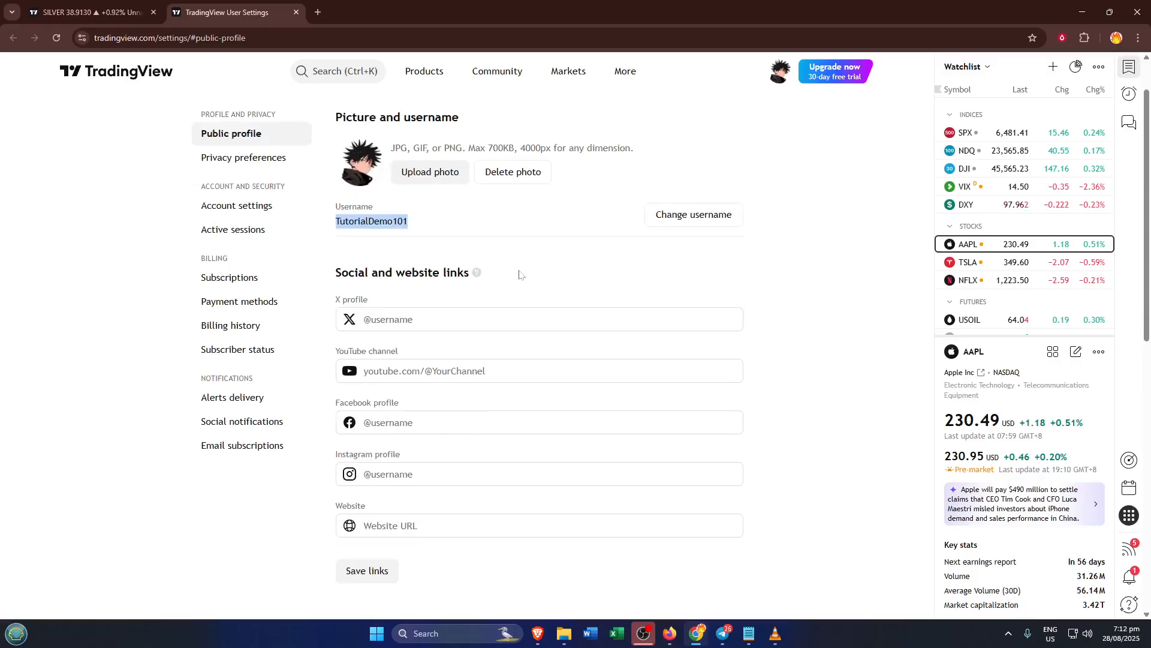
{"action": "mouse_move", "coordinate": [518, 267]}
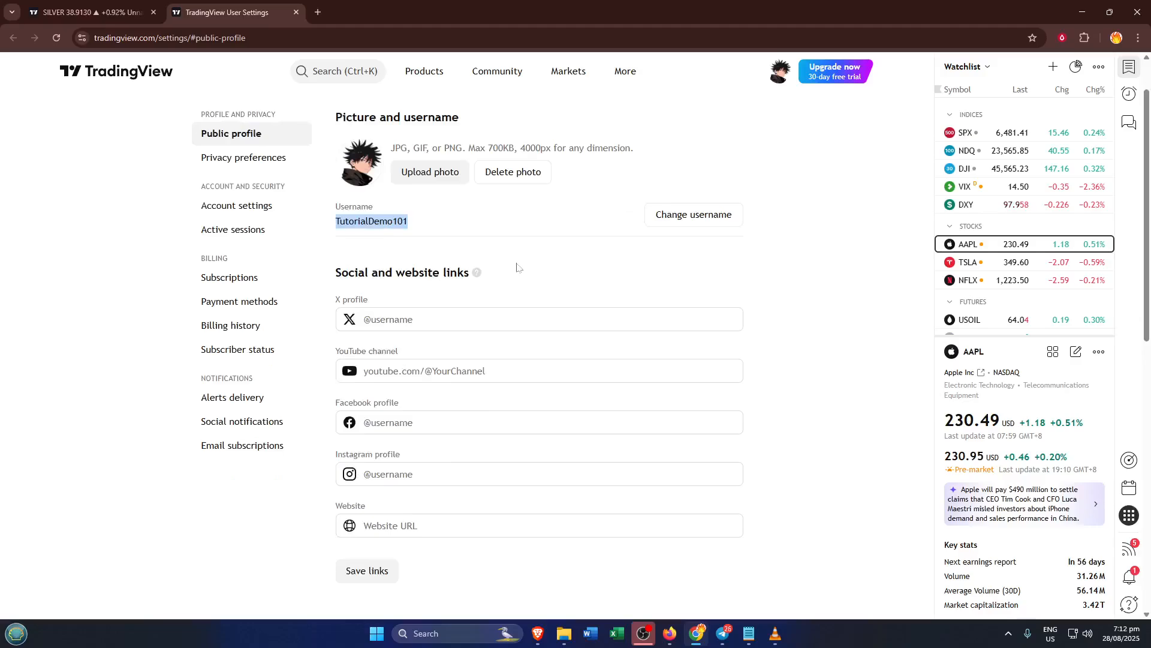
{"action": "mouse_move", "coordinate": [504, 272]}
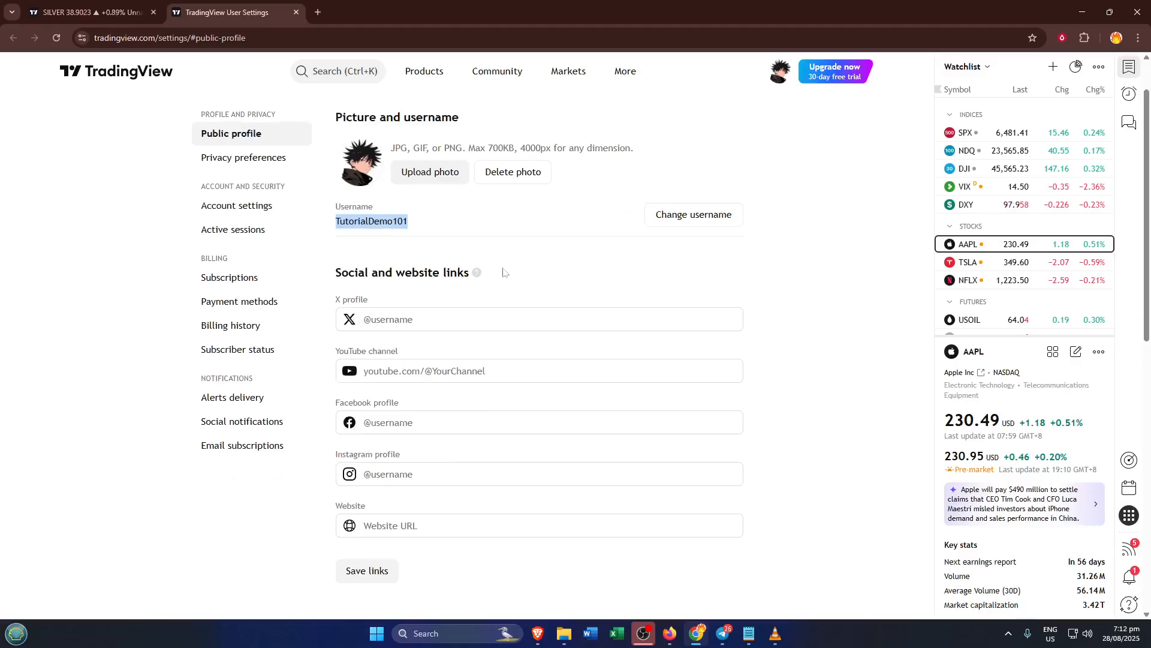